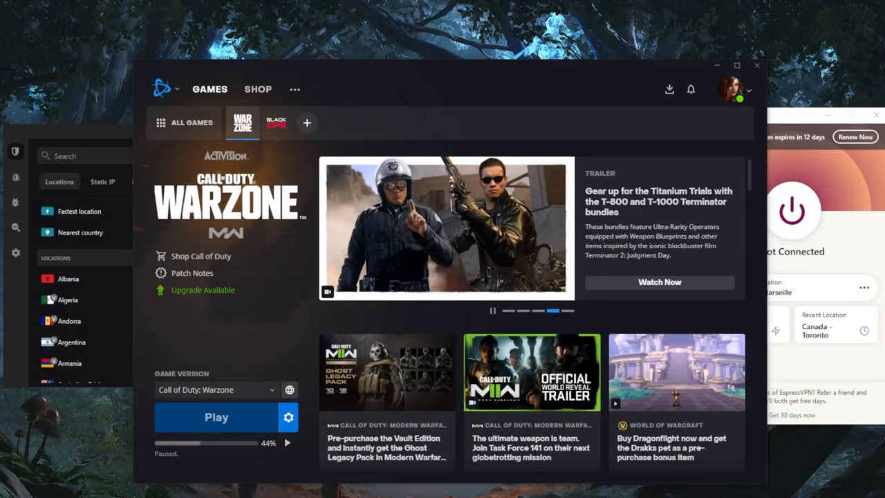
mouse_move(691, 224)
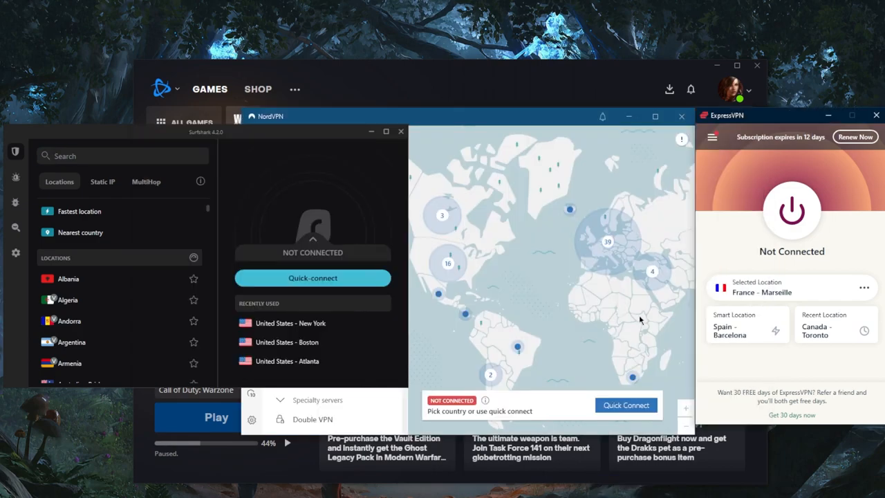
mouse_move(607, 290)
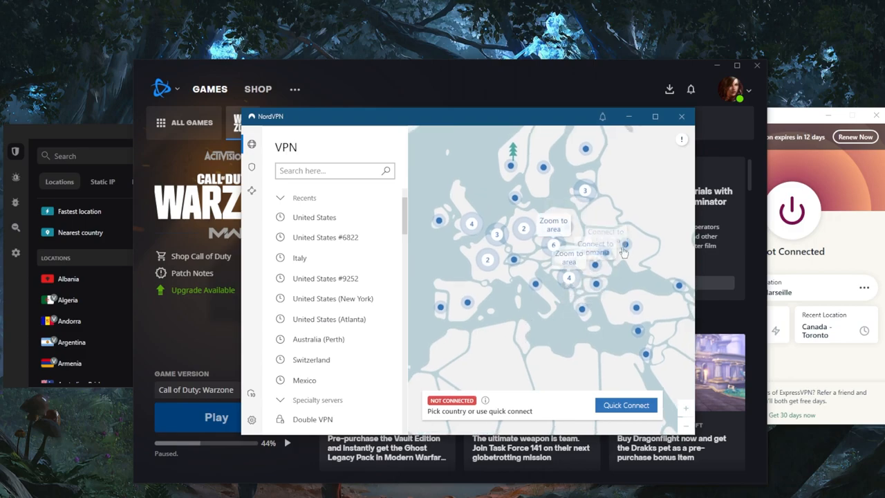
mouse_move(566, 229)
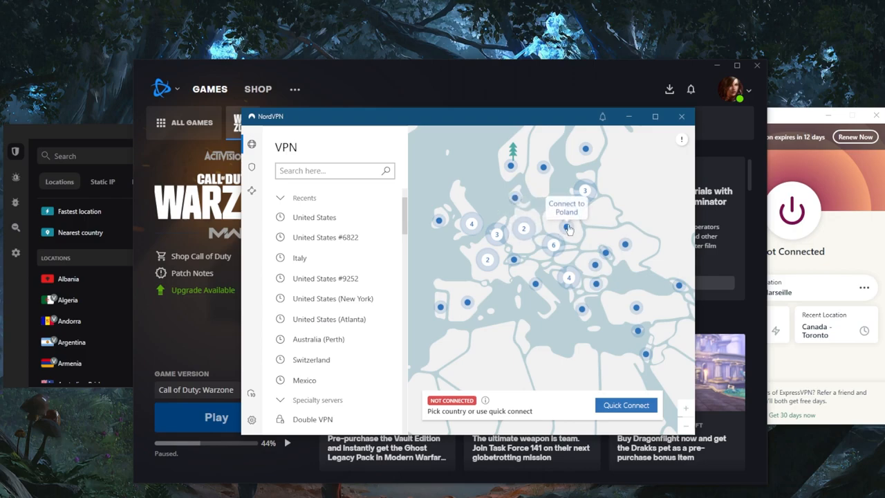
mouse_move(398, 98)
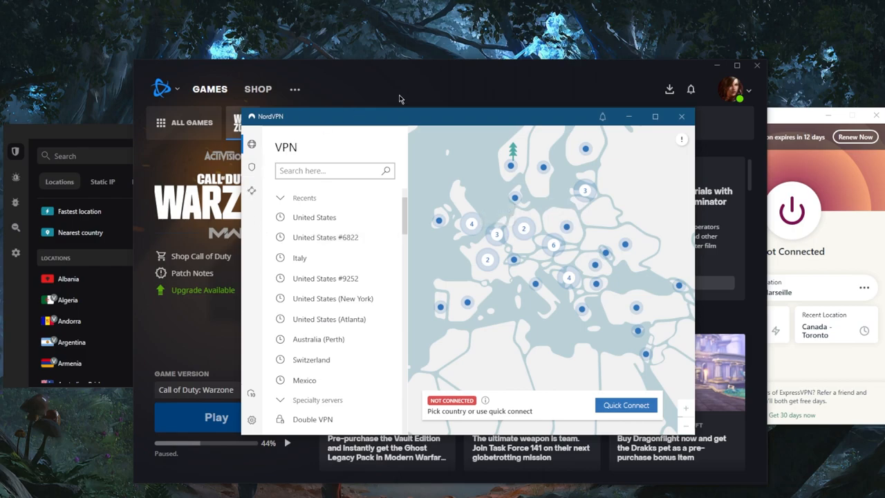
mouse_move(569, 226)
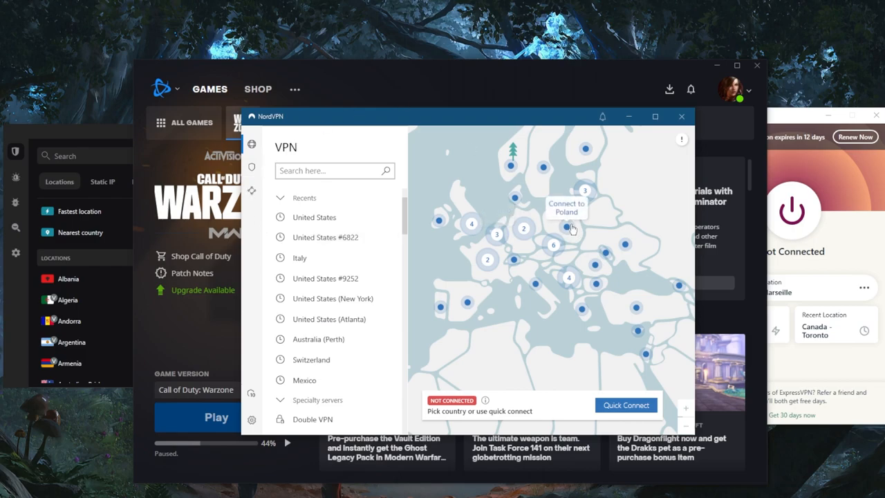
mouse_move(568, 230)
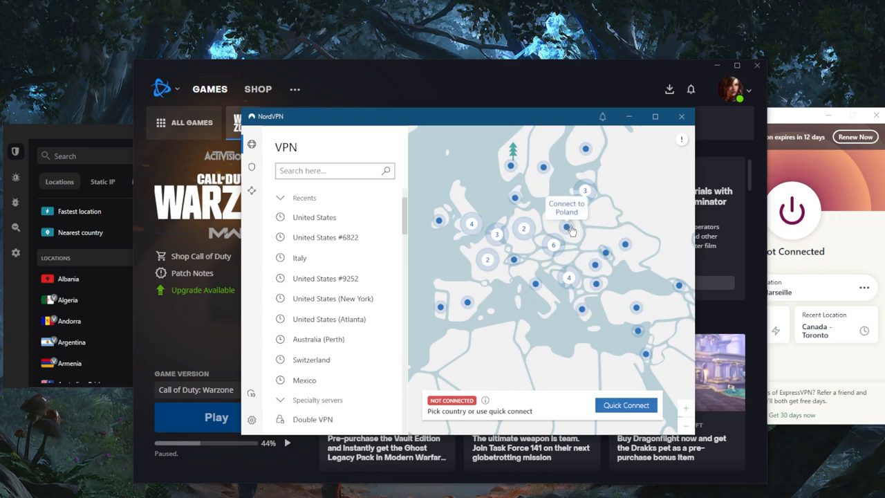
mouse_move(593, 218)
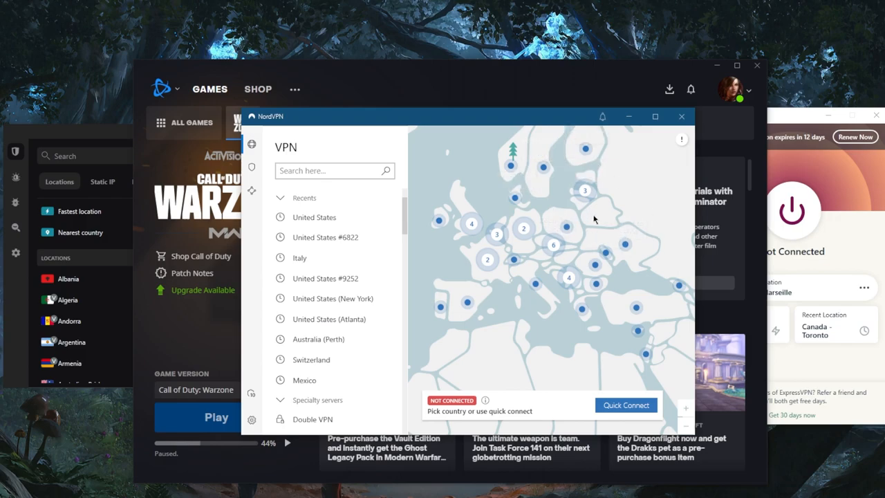
mouse_move(572, 238)
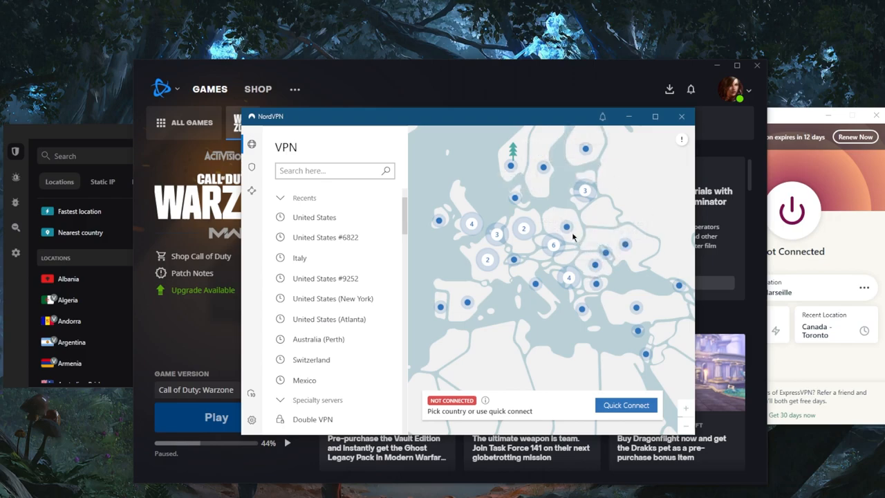
mouse_move(568, 228)
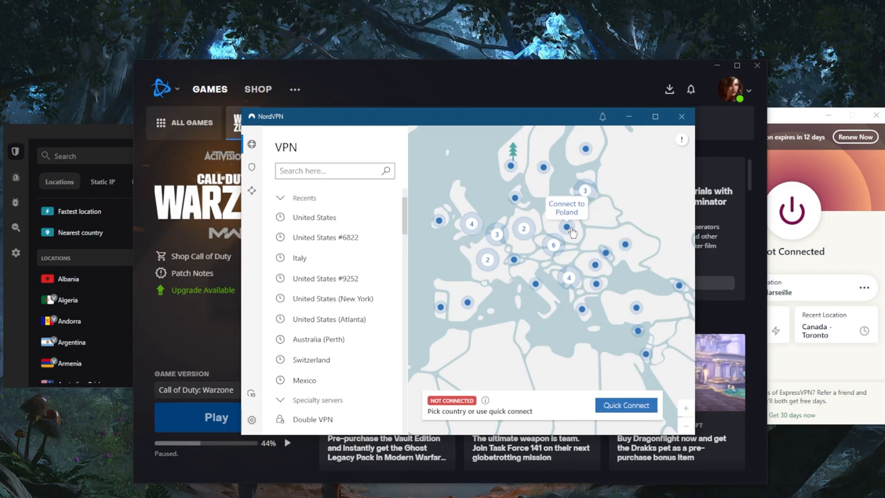
mouse_move(584, 235)
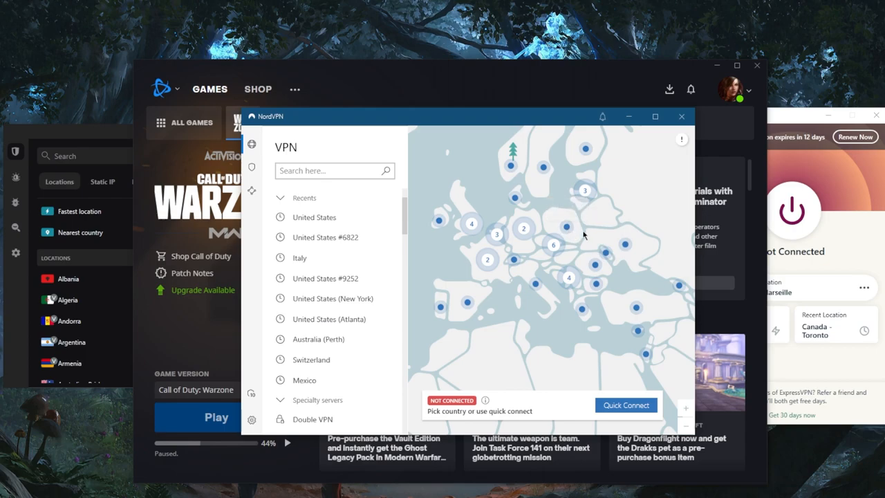
mouse_move(568, 228)
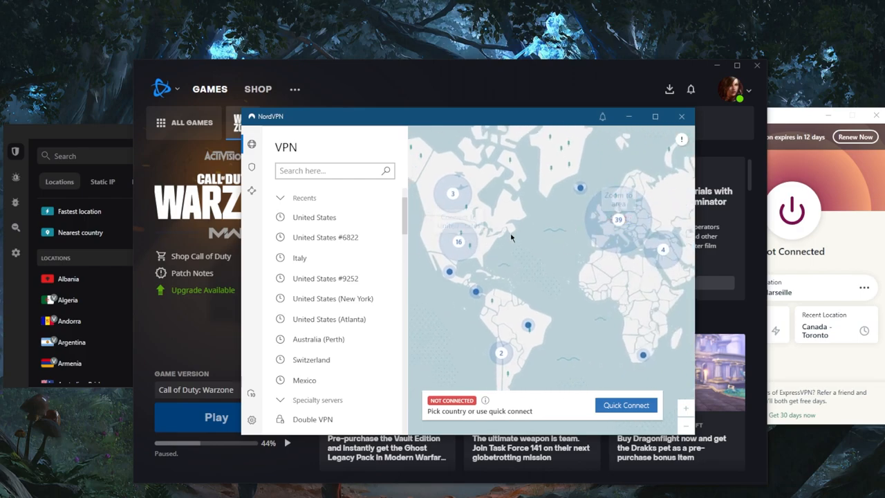
mouse_move(459, 242)
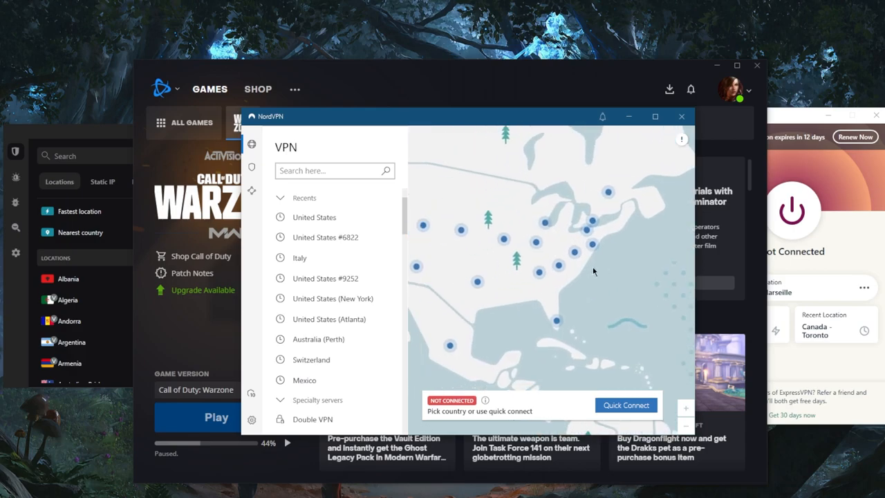
mouse_move(592, 247)
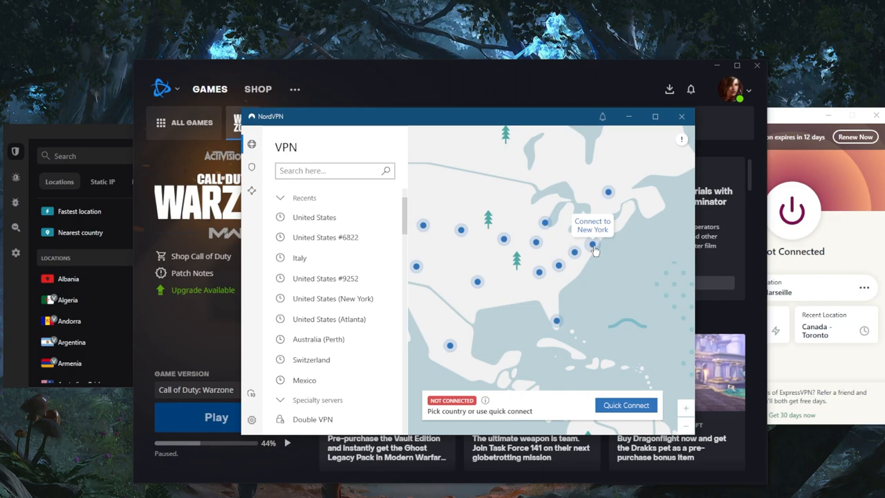
mouse_move(596, 249)
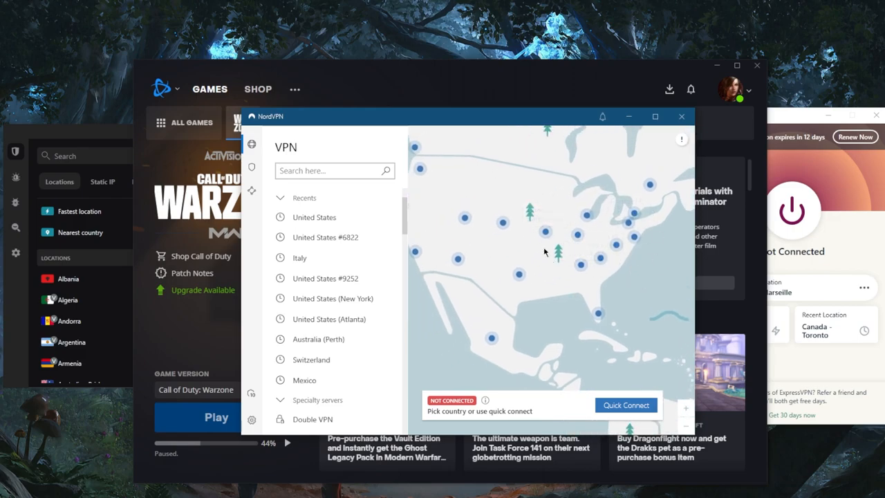
mouse_move(617, 271)
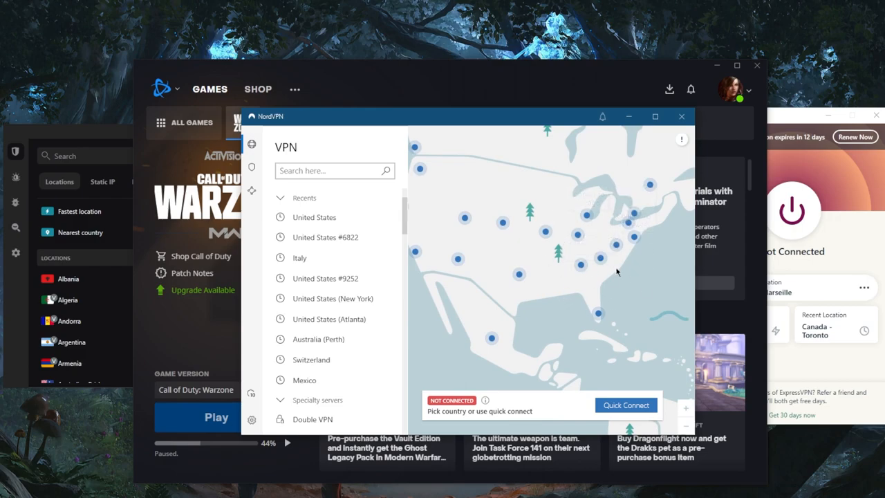
- Zoom the NordVPN map onto the eastern United States around New York
scroll(down, 3)
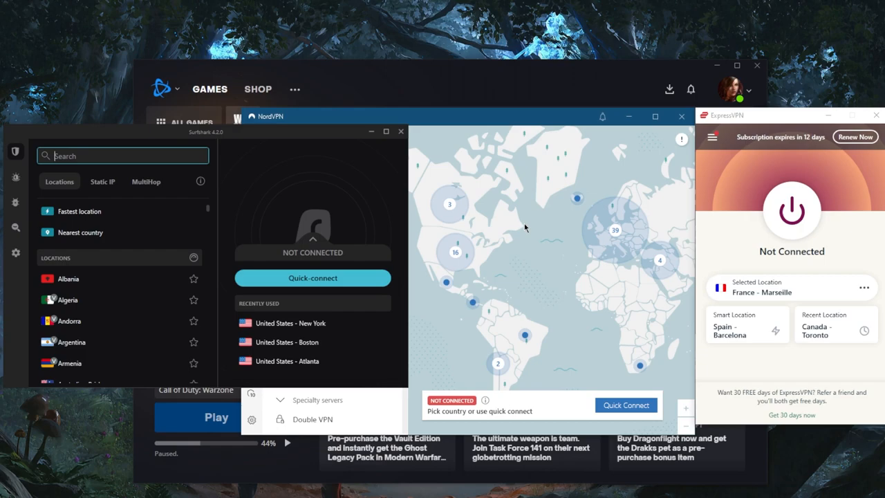
mouse_move(614, 229)
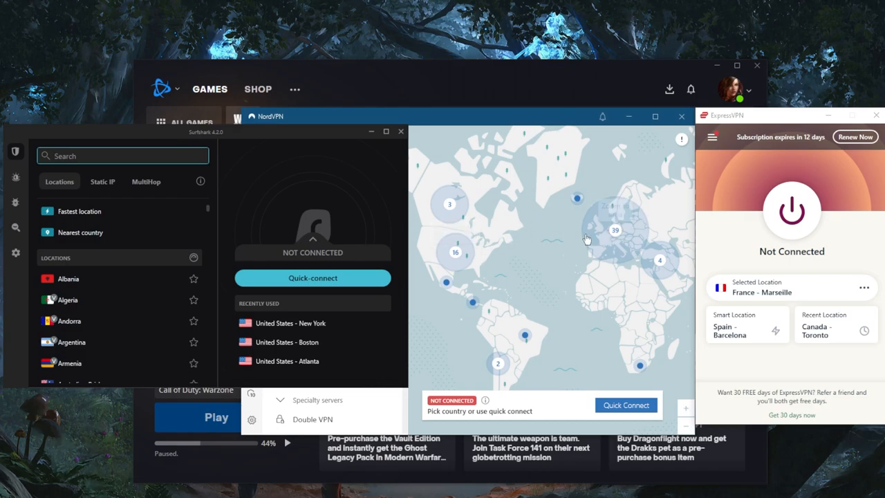
mouse_move(696, 185)
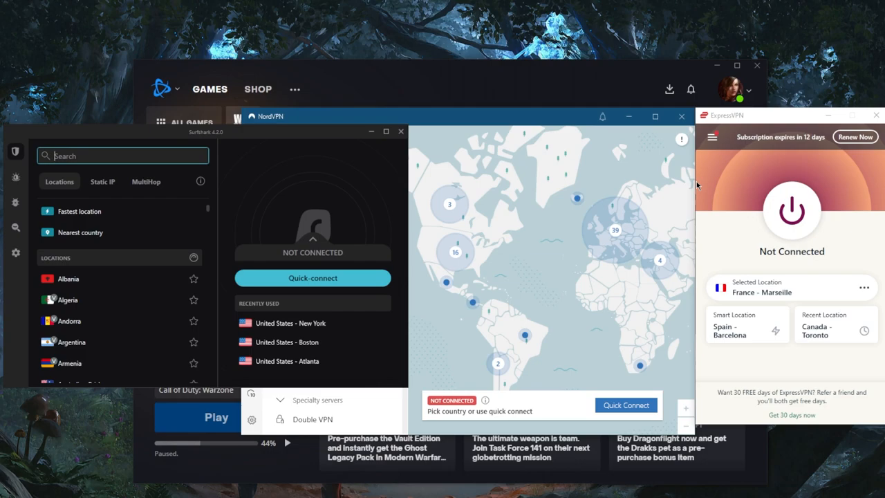
mouse_move(722, 182)
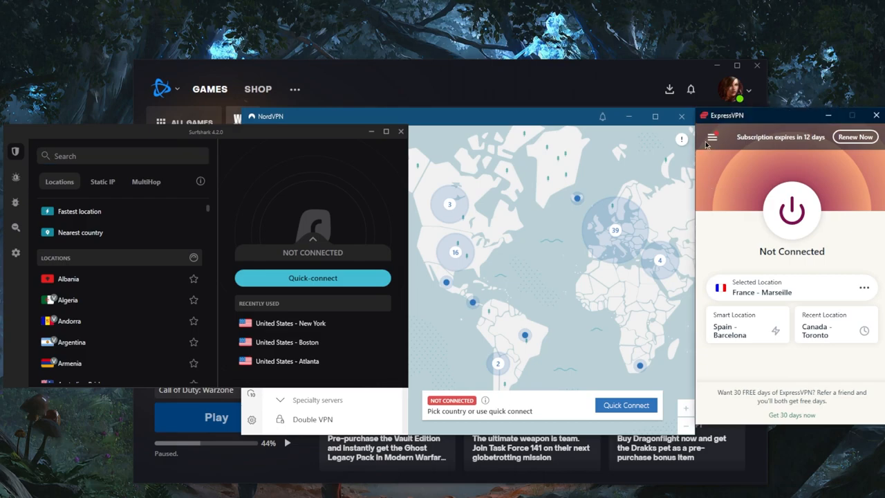
- Show ExpressVPN's Protocol options listing Lightway UDP, Lightway TCP and OpenVPN
click(712, 137)
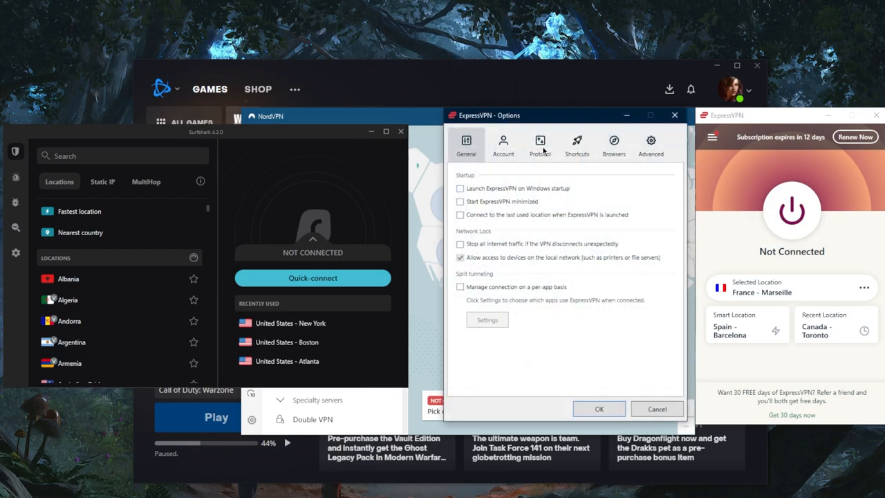
click(539, 144)
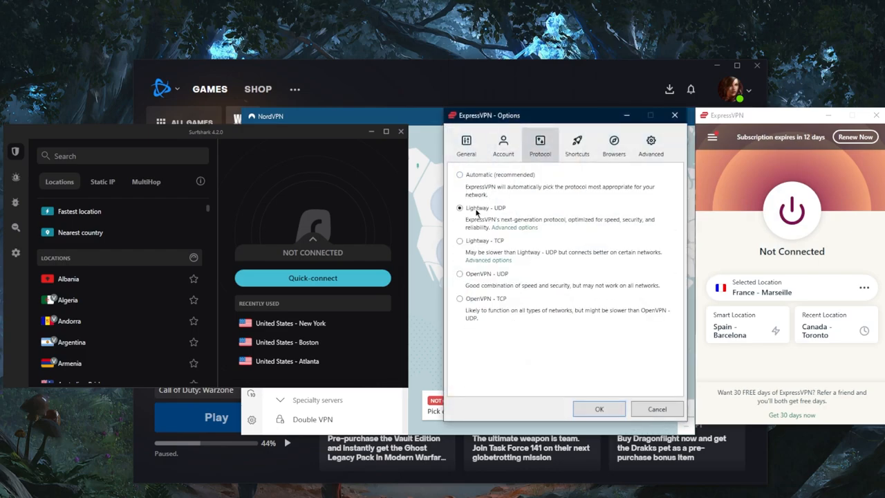
mouse_move(670, 127)
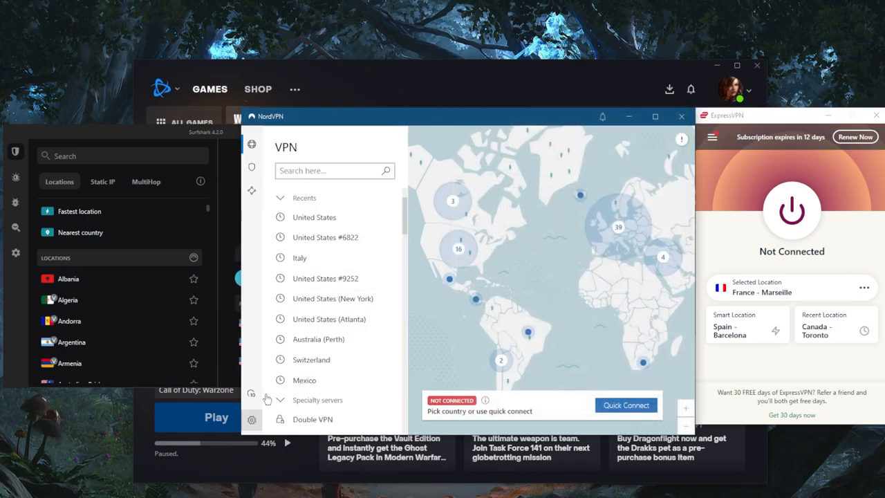
- View NordVPN's Auto-connect settings with protocol NordLynx (Recommended), then return to the map
click(251, 420)
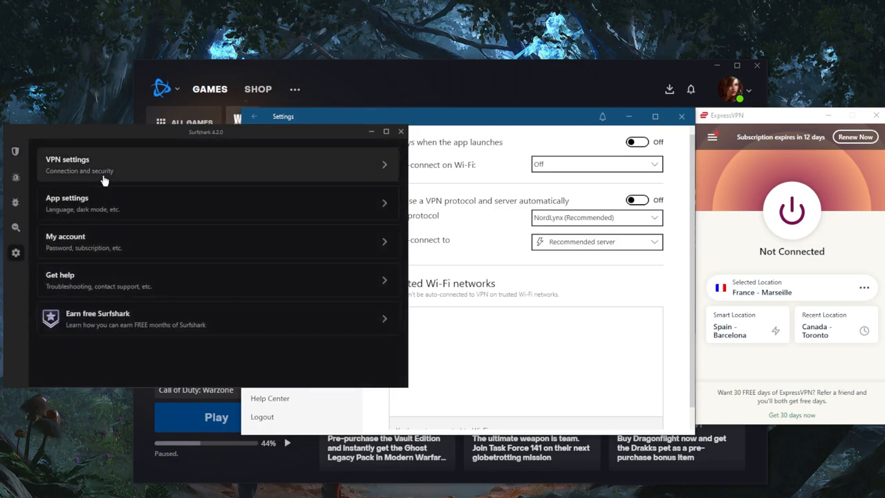
click(68, 165)
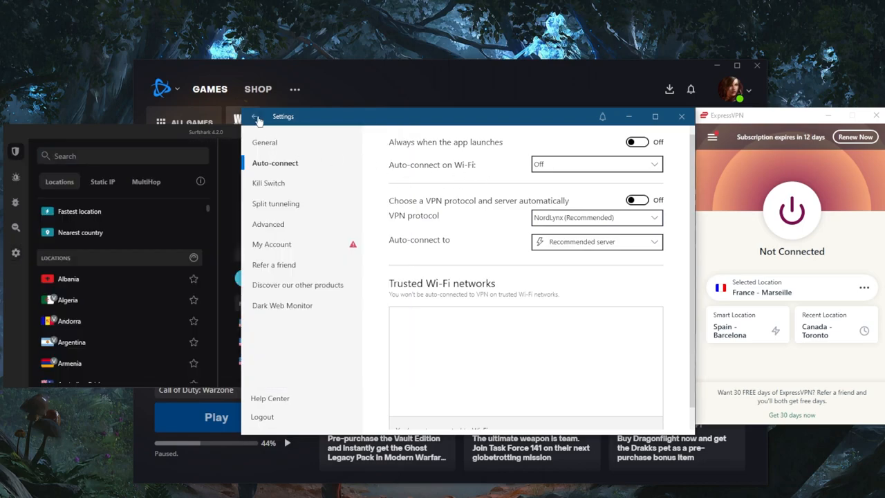
click(254, 116)
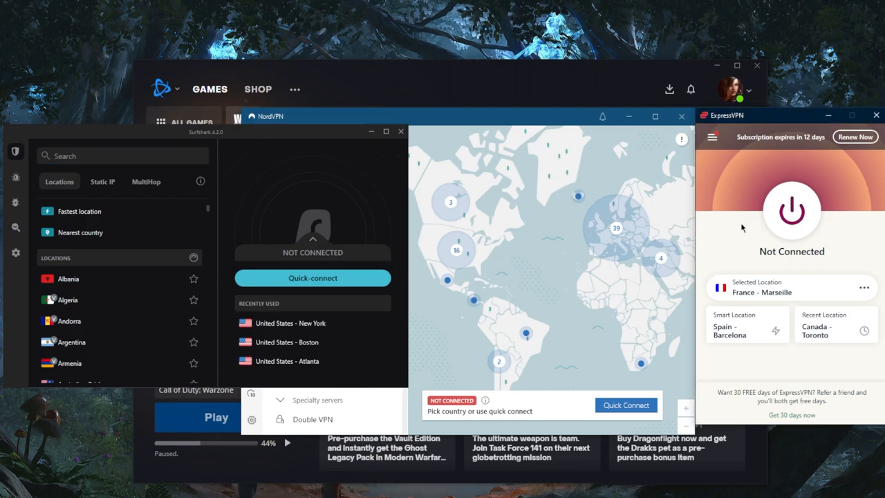
mouse_move(727, 228)
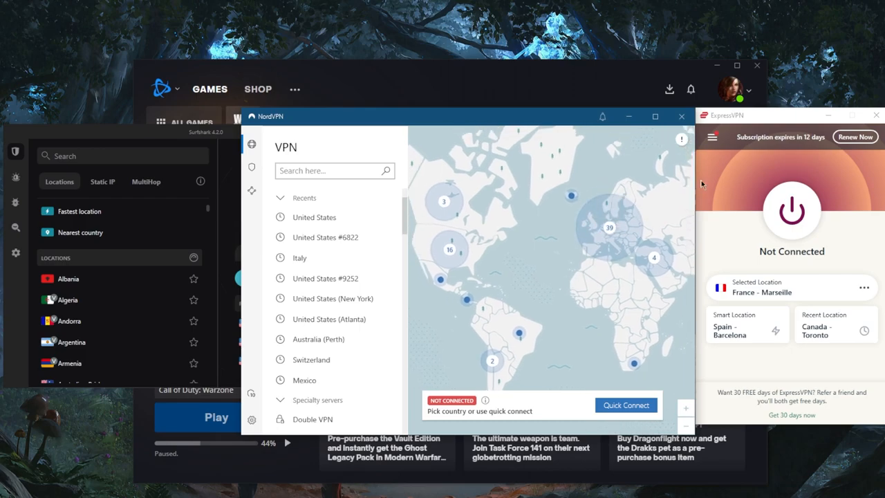
click(608, 228)
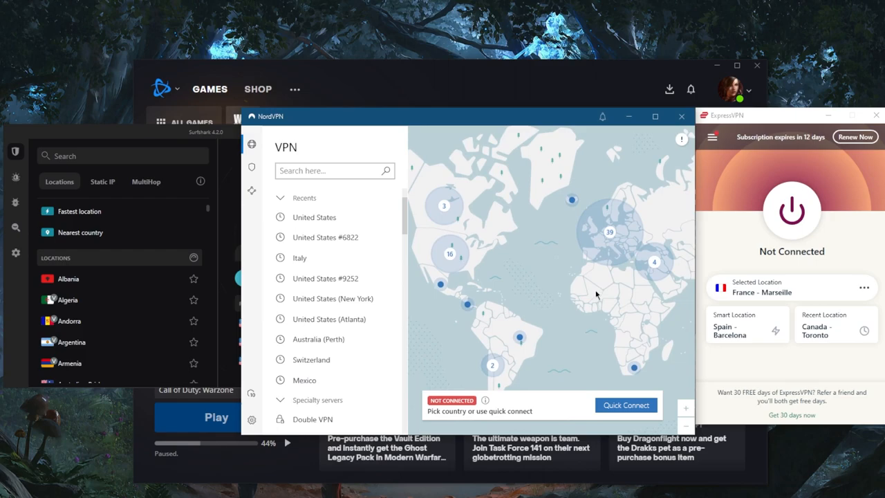
mouse_move(608, 232)
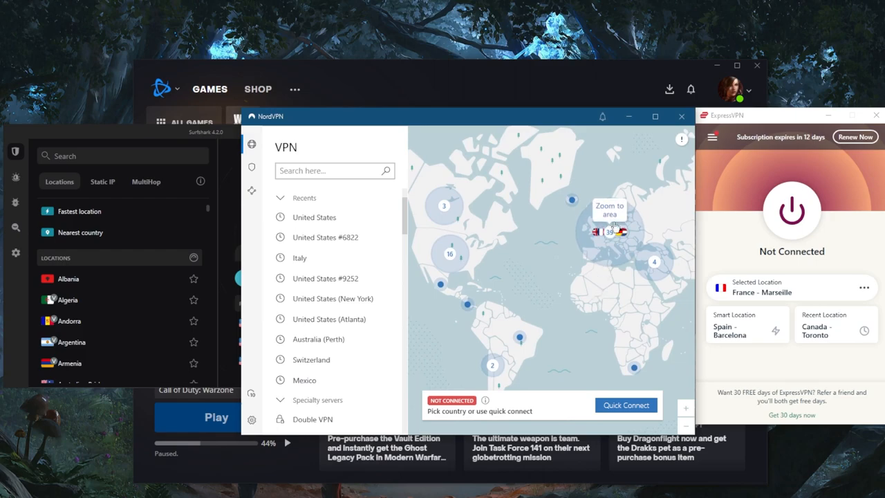
mouse_move(699, 194)
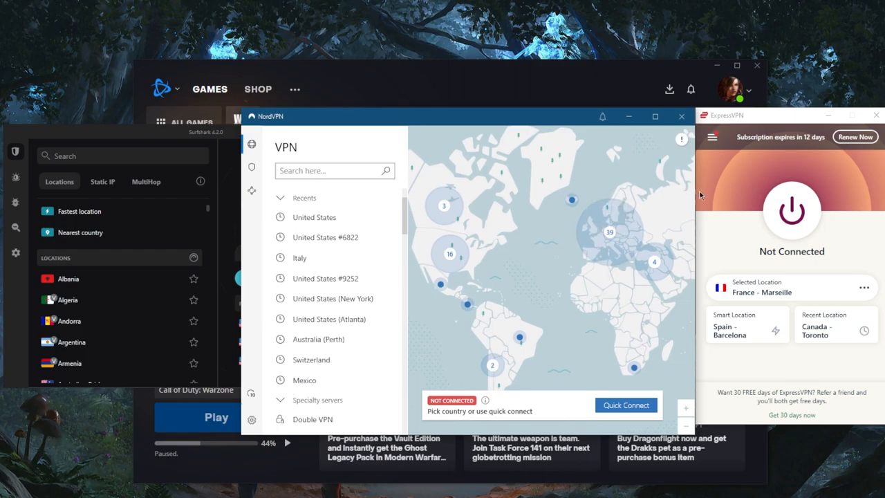
mouse_move(655, 212)
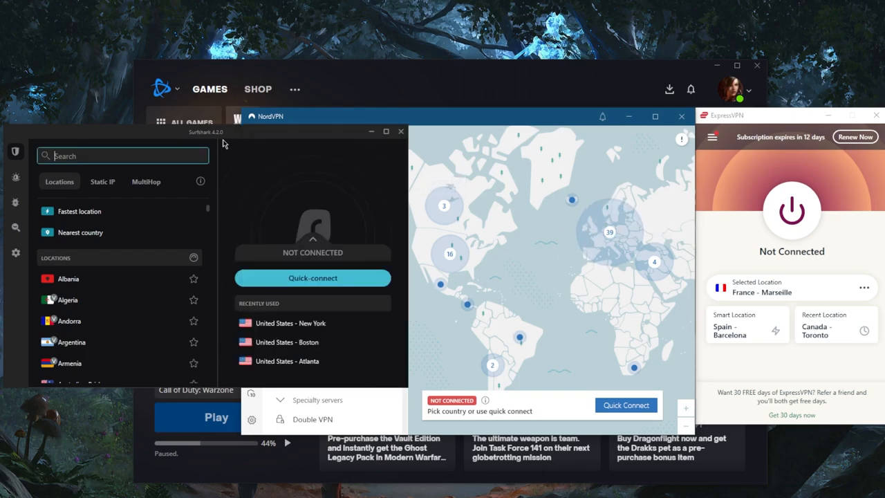
mouse_move(523, 247)
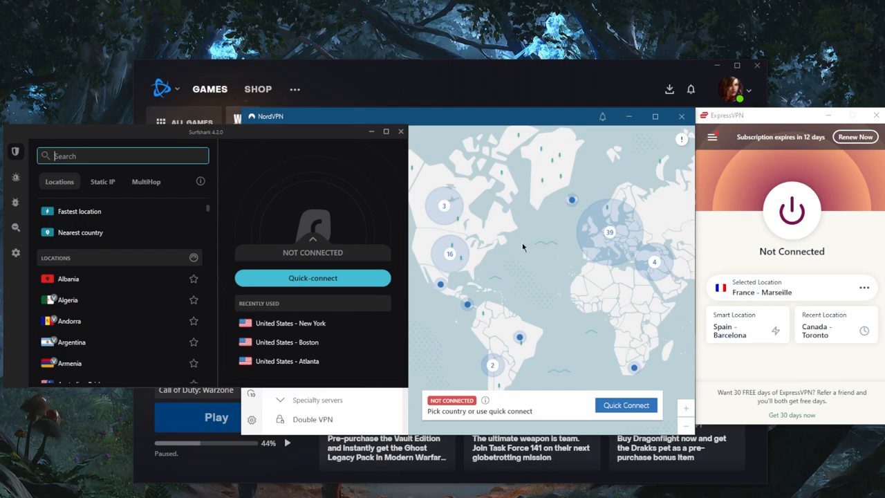
mouse_move(552, 269)
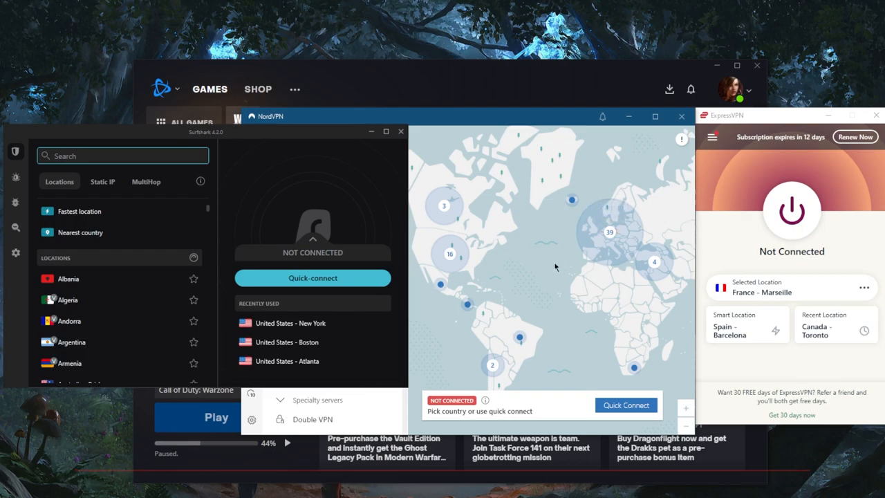